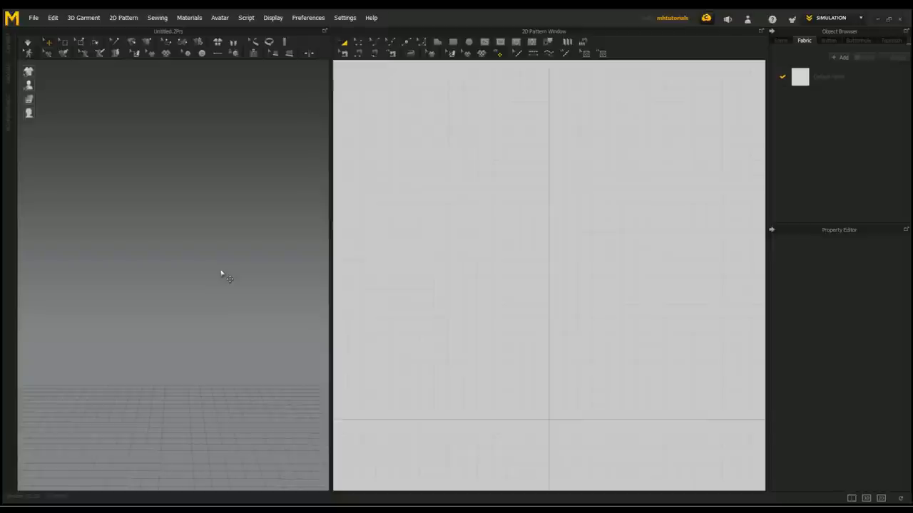
# Switch to the Rectangle tool to draw the first quilt panel.
pyautogui.click(453, 42)
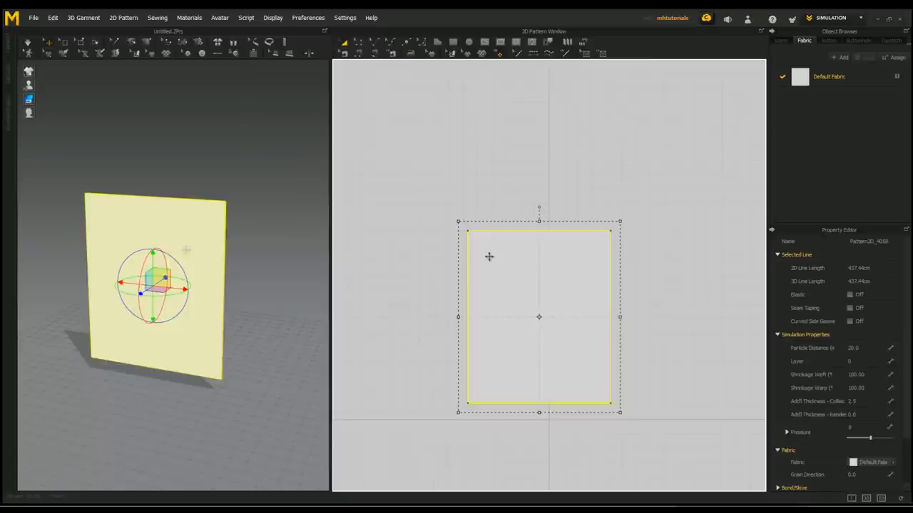
# Place the pasted copy of the rectangle above and to the right of the original.
pyautogui.moveTo(540, 317); pyautogui.dragTo(727, 251)
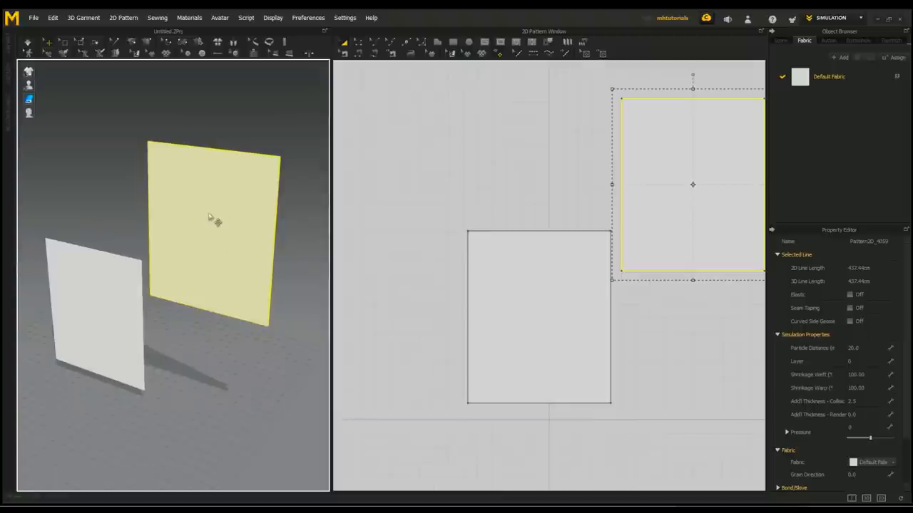
pyautogui.moveTo(207, 217)
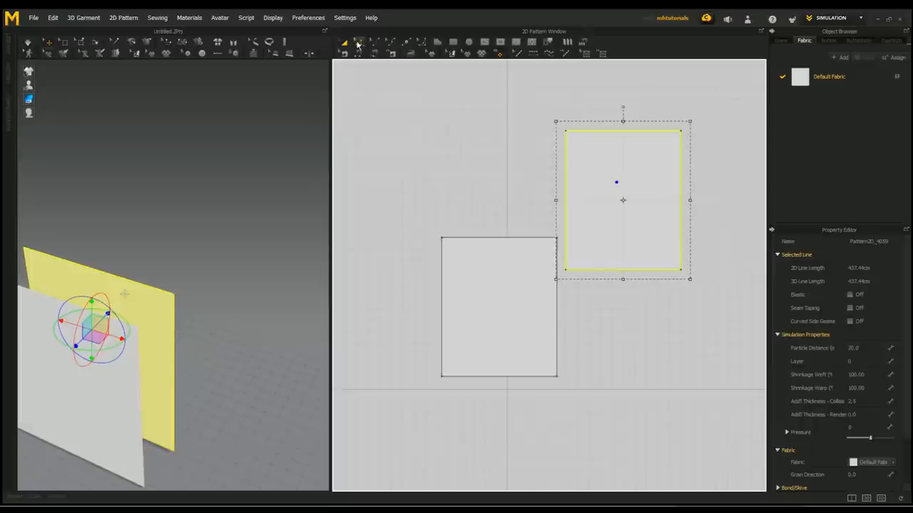
# Start Offset as Internal Line from the lower panel's left edge.
pyautogui.click(442, 302)
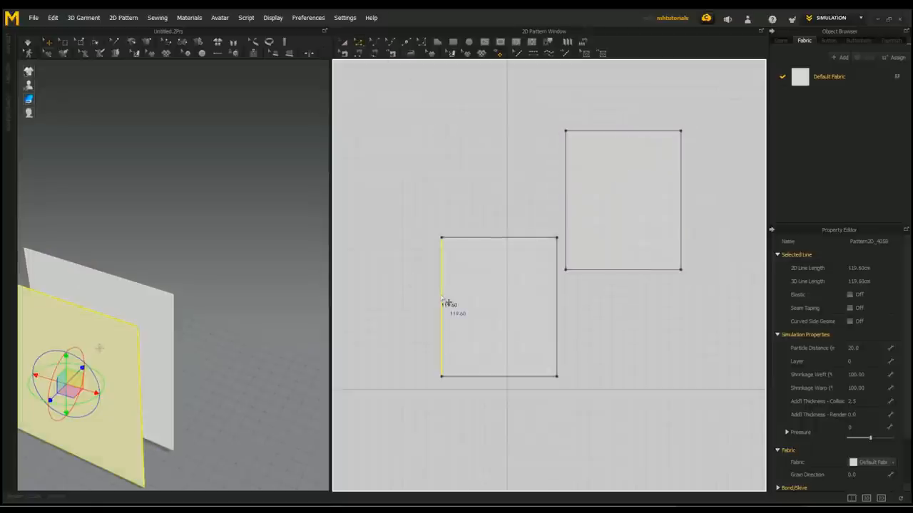
pyautogui.rightClick(442, 300)
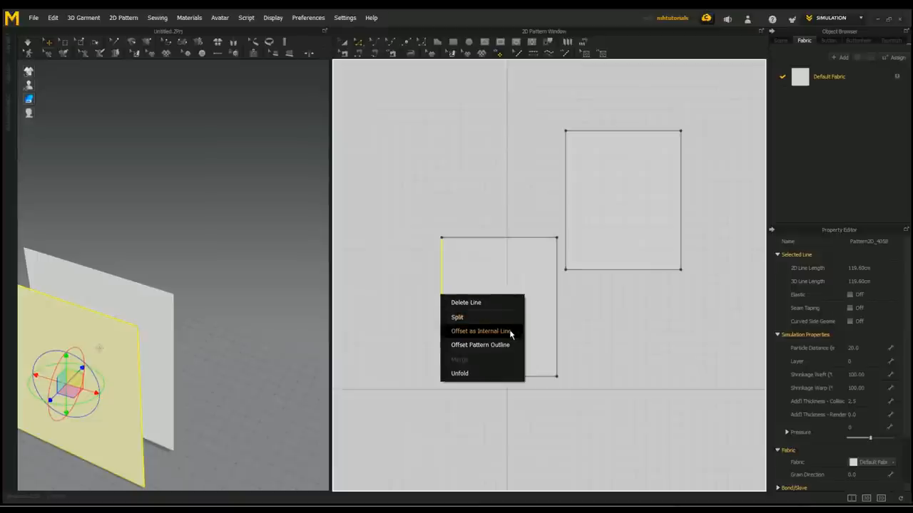
pyautogui.click(479, 331)
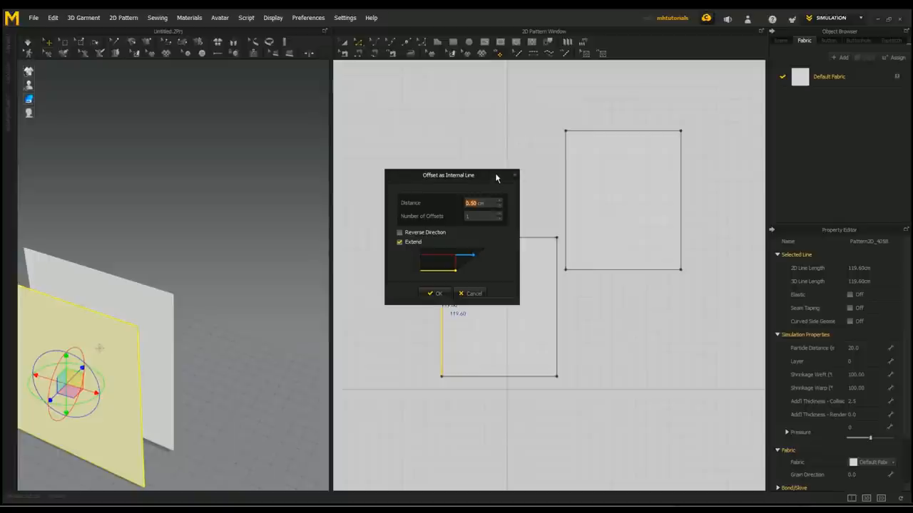
pyautogui.moveTo(448, 174); pyautogui.dragTo(416, 97)
pyautogui.write('0')
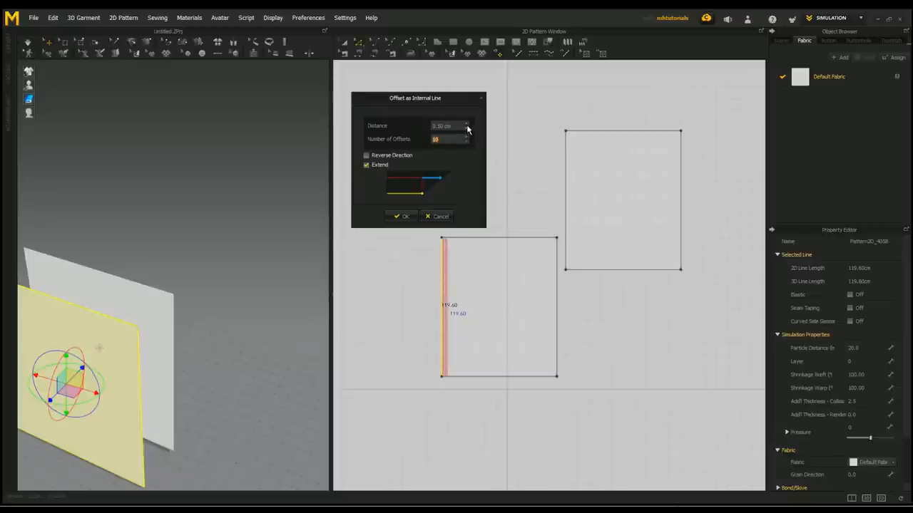
# Create vertical internal lines at 4.50 spacing across the lower panel.
pyautogui.write('4.50')
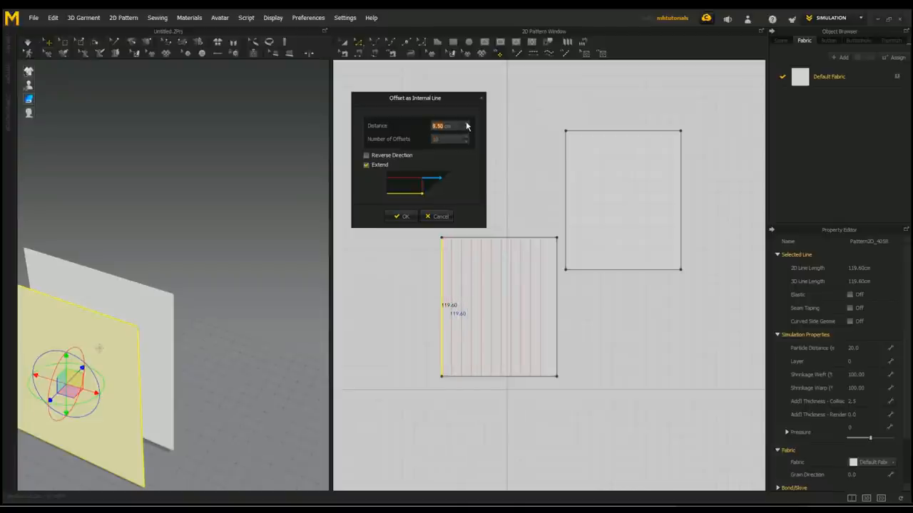
pyautogui.click(468, 122)
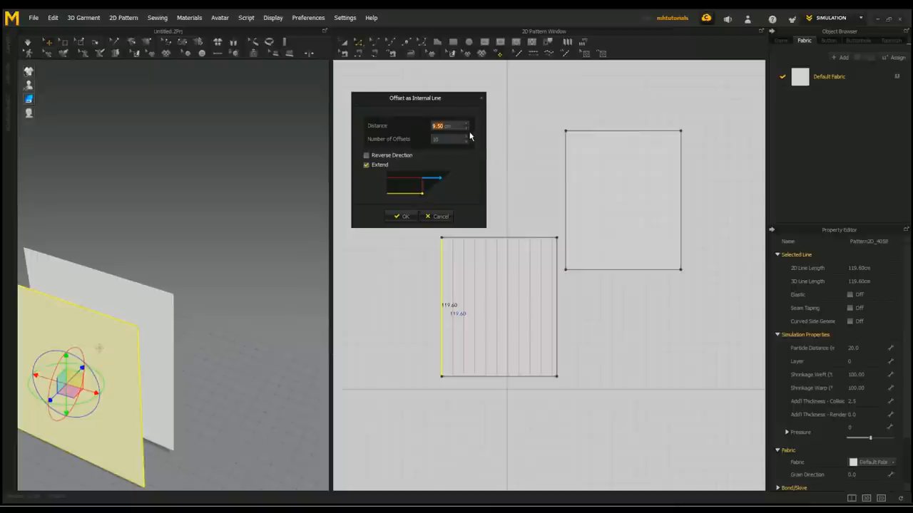
pyautogui.moveTo(466, 146)
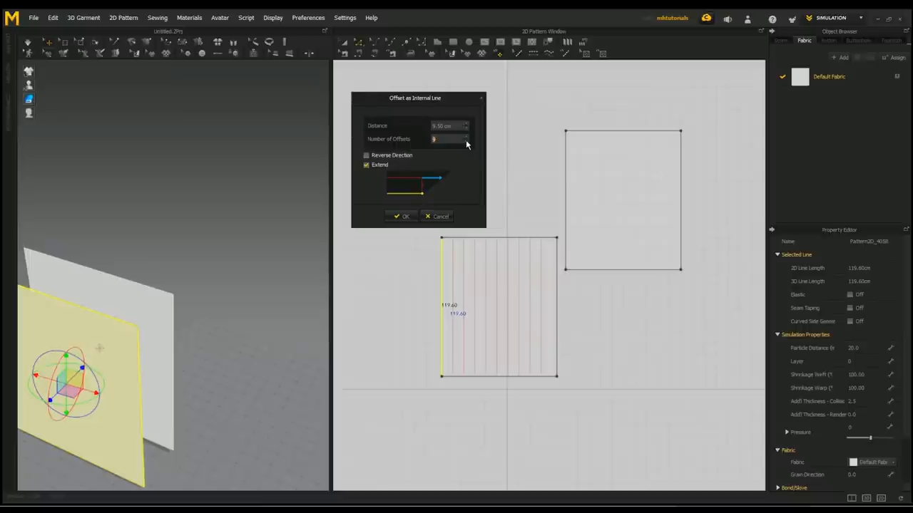
pyautogui.click(449, 126)
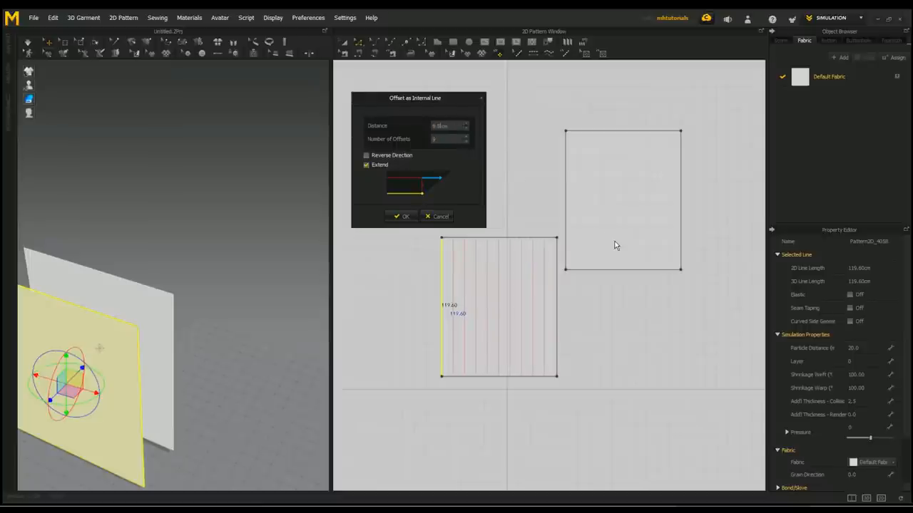
pyautogui.click(402, 217)
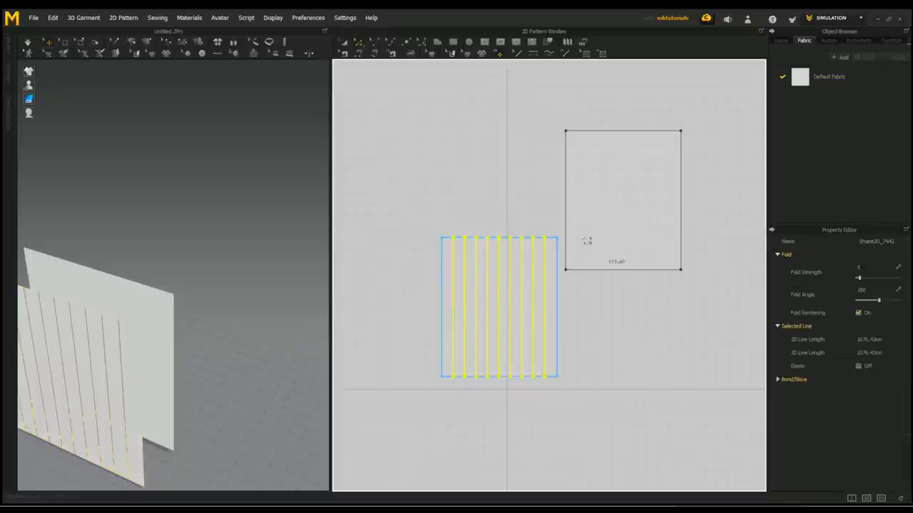
# Offset the upper panel's left edge into matching vertical internal lines.
pyautogui.click(565, 200)
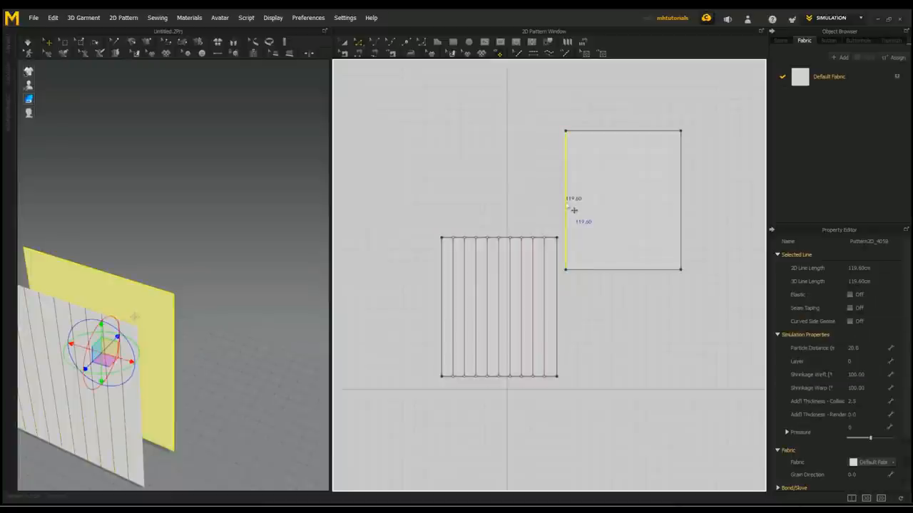
pyautogui.rightClick(571, 209)
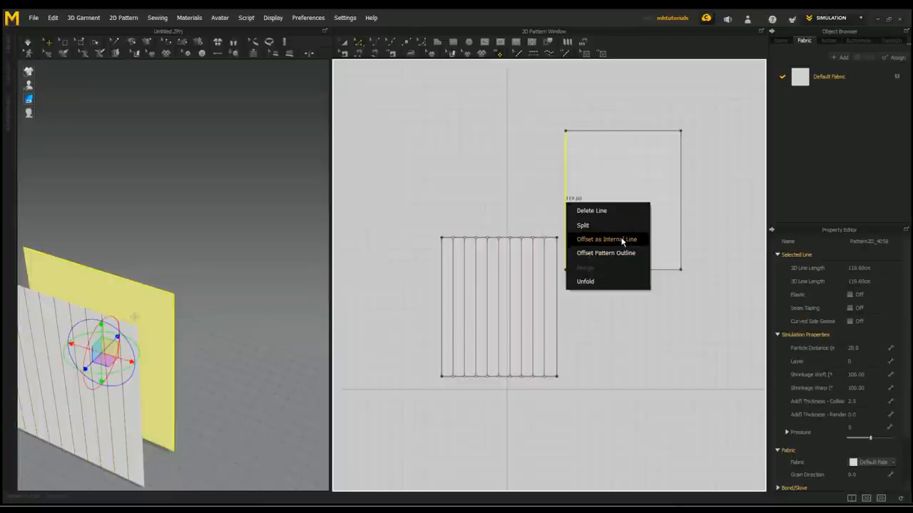
pyautogui.click(606, 239)
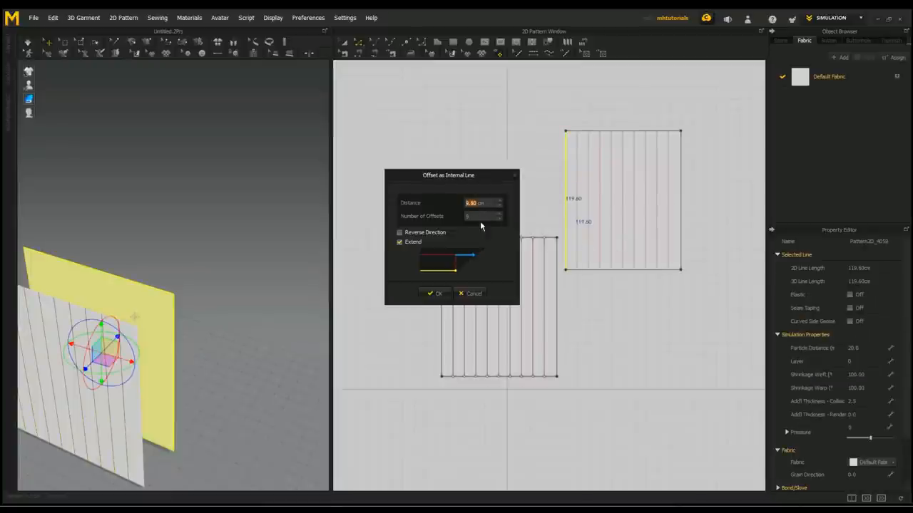
pyautogui.click(435, 294)
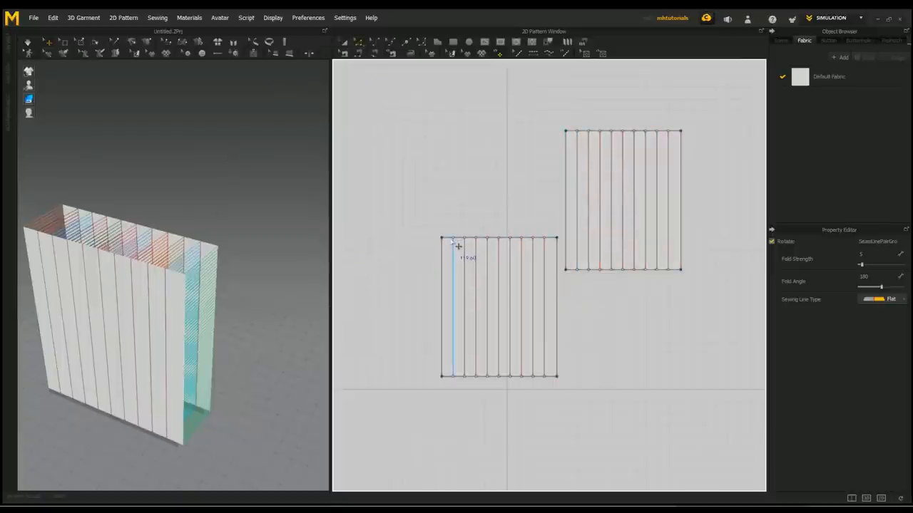
# Offset the lower panel's top edge into horizontal internal lines, forming a square grid.
pyautogui.rightClick(450, 240)
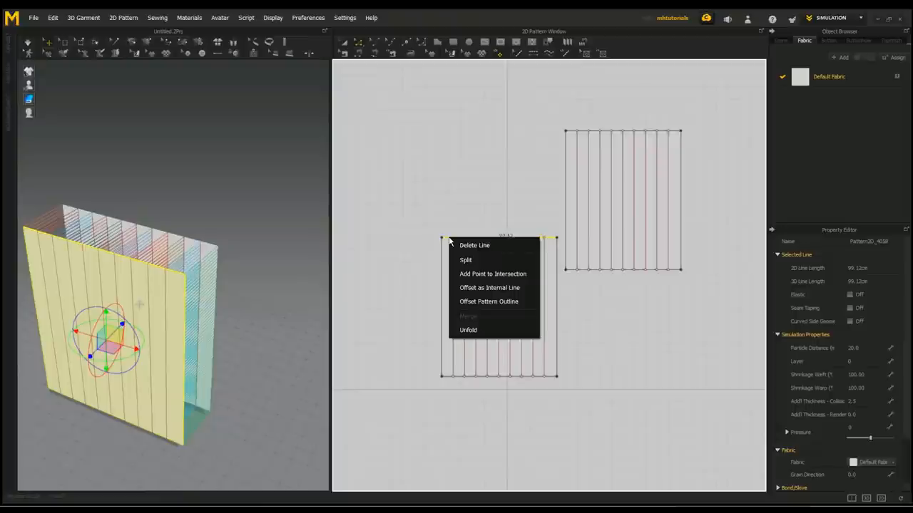
pyautogui.moveTo(491, 288)
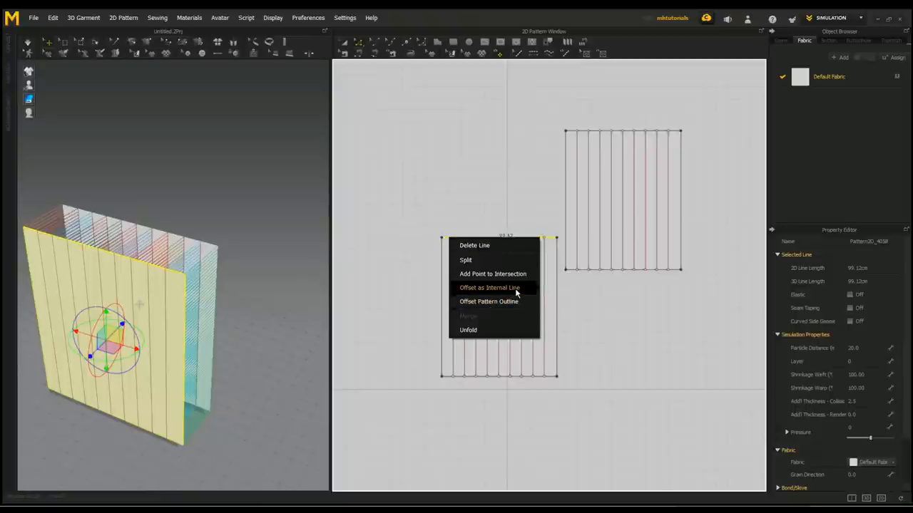
pyautogui.click(491, 288)
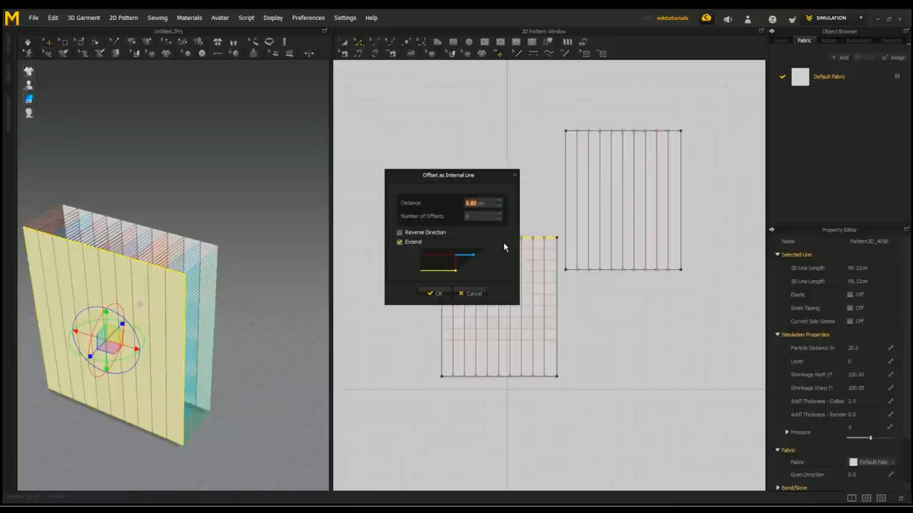
pyautogui.click(500, 214)
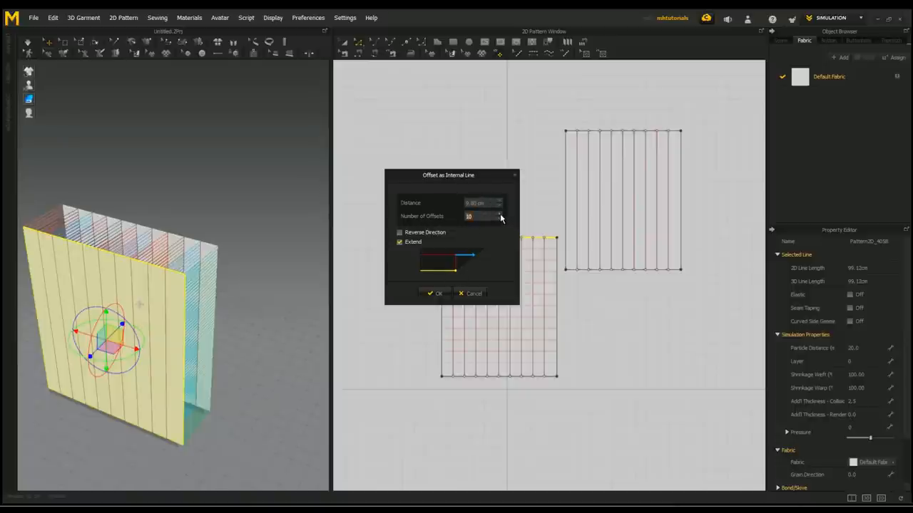
pyautogui.click(499, 214)
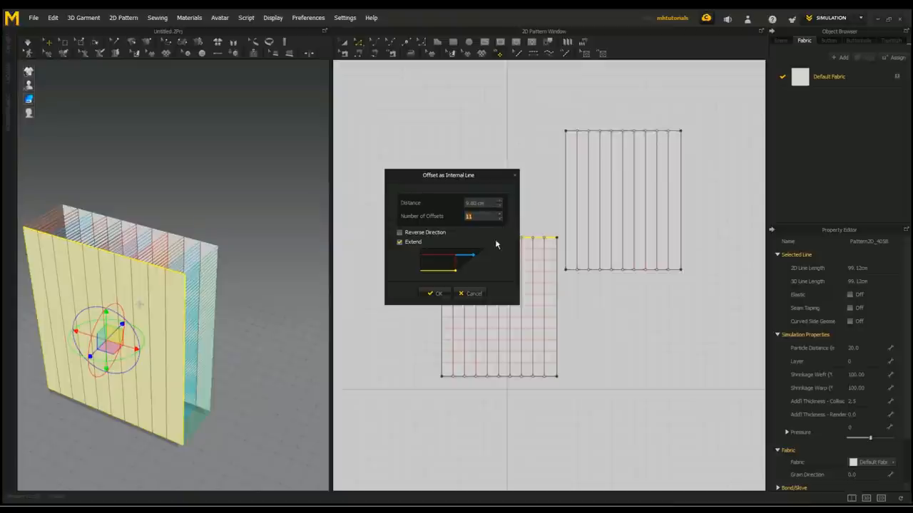
pyautogui.click(435, 294)
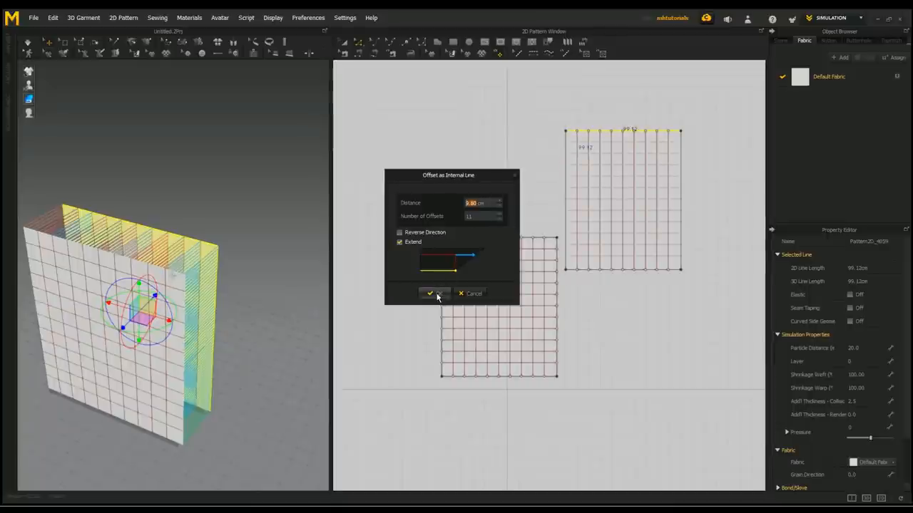
# Confirm the upper panel's horizontal lines and sew the two panels' matching edges together.
pyautogui.click(431, 294)
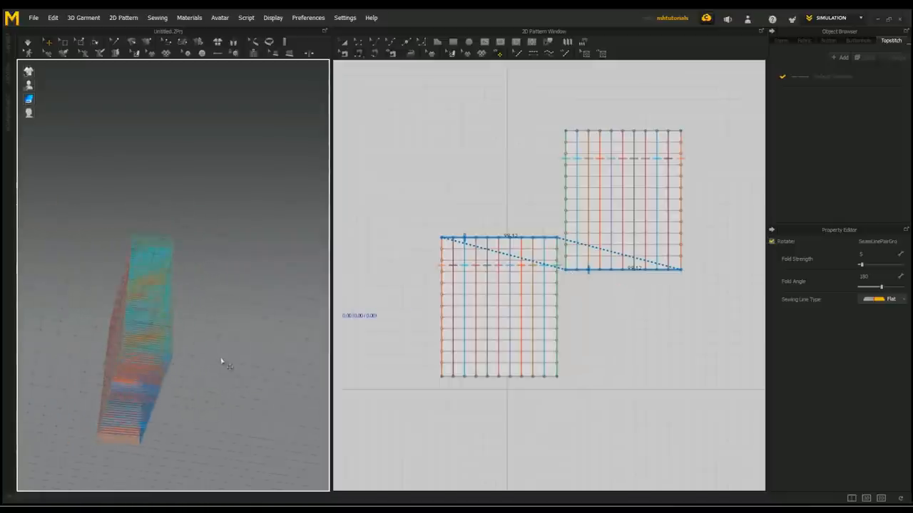
pyautogui.moveTo(221, 359); pyautogui.dragTo(303, 177)
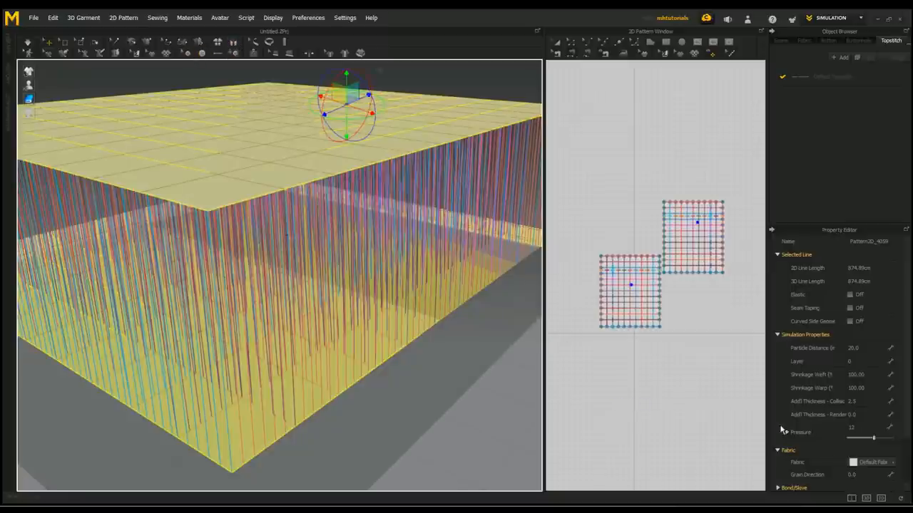
# Raise the Pressure slider to a positive value to inflate the quilt.
pyautogui.moveTo(853, 438); pyautogui.dragTo(877, 438)
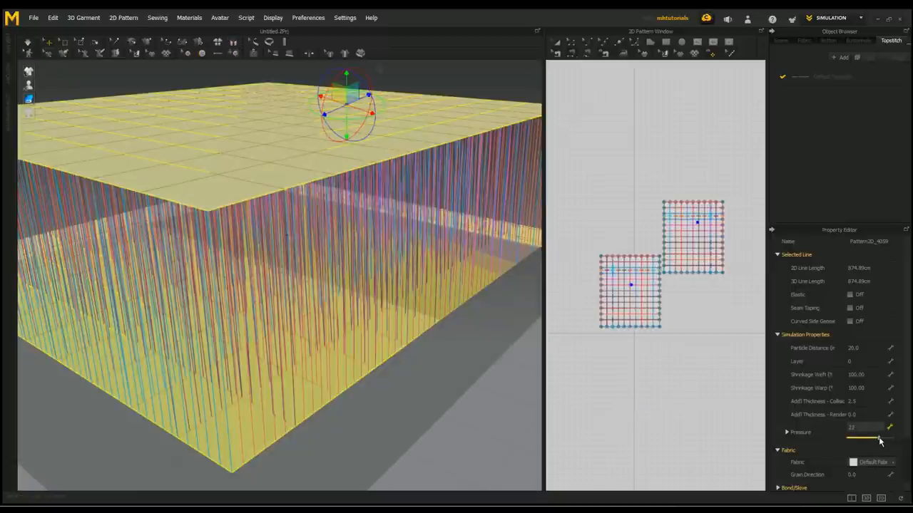